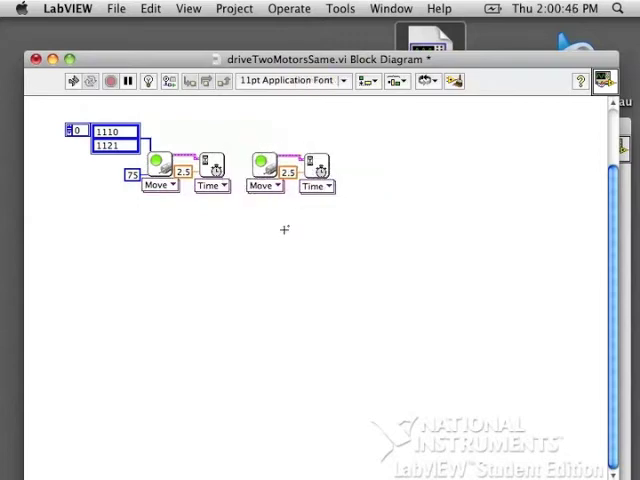
mouse_move(224, 160)
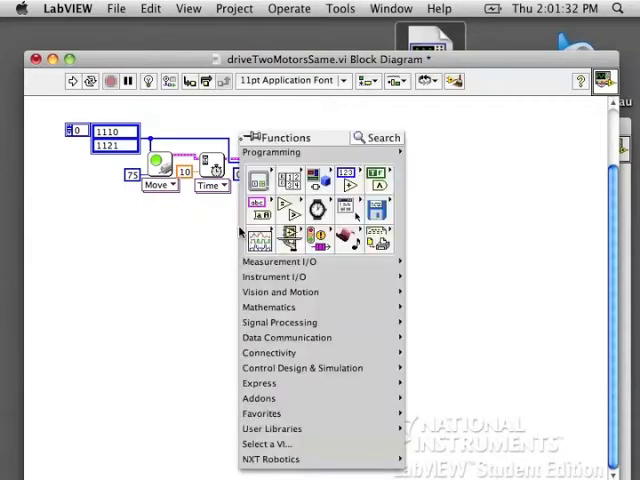
Delete the final Time block and pin the NXT Functions palette beside the diagram.
click(248, 140)
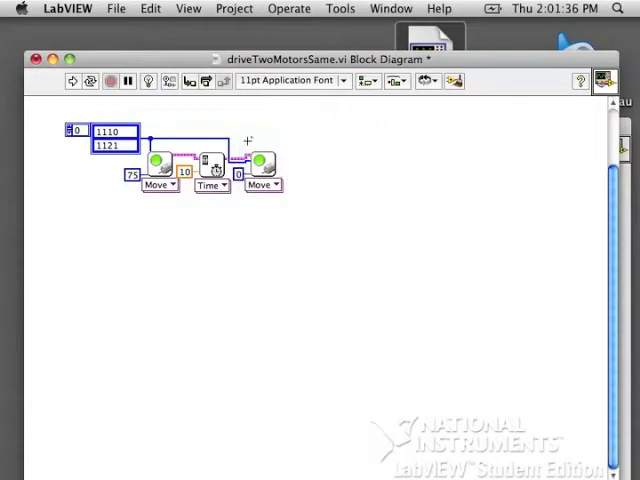
click(116, 8)
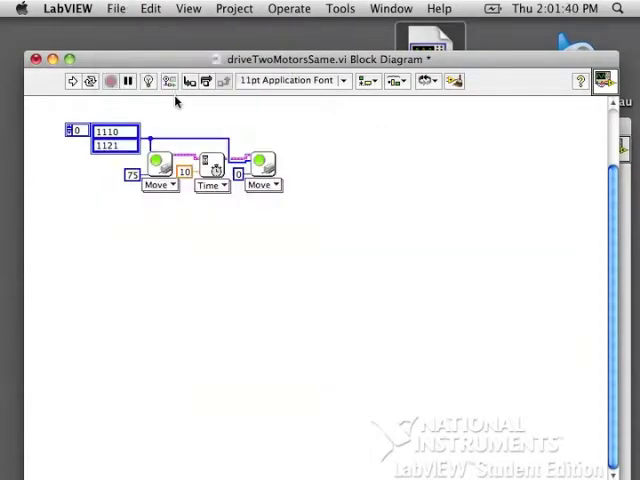
click(72, 80)
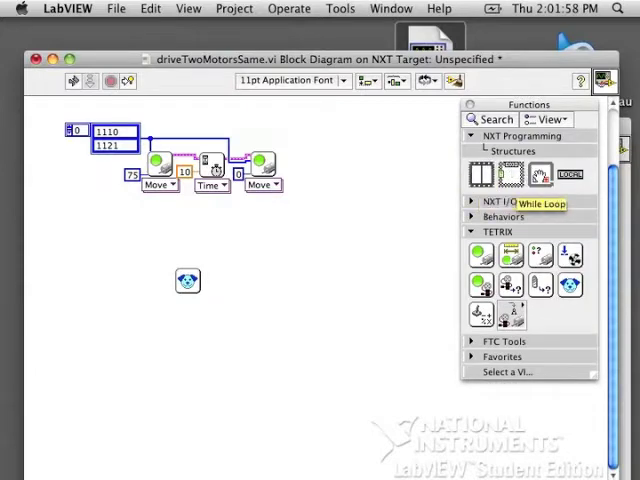
Place the TETRIX watchdog block on Port 1 in a lower While Loop with a 2.5-second wait constant.
drag(110, 236, 284, 376)
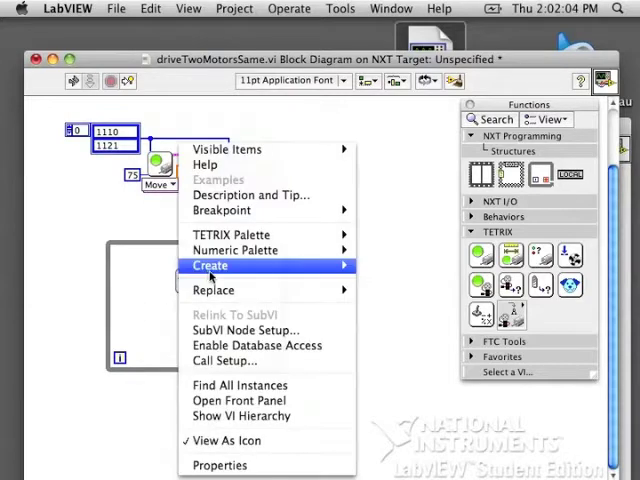
click(210, 264)
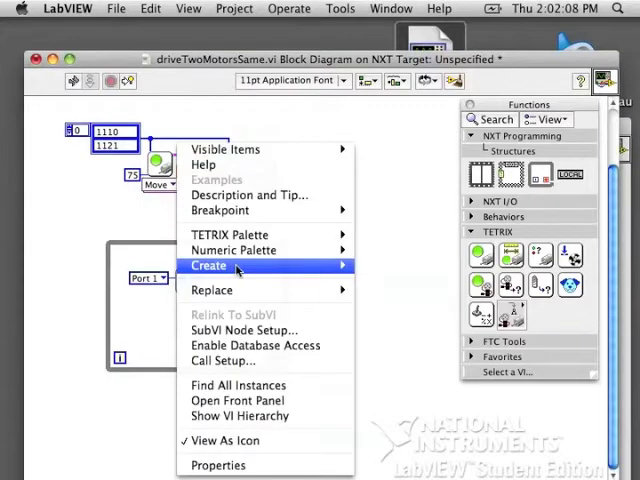
click(208, 264)
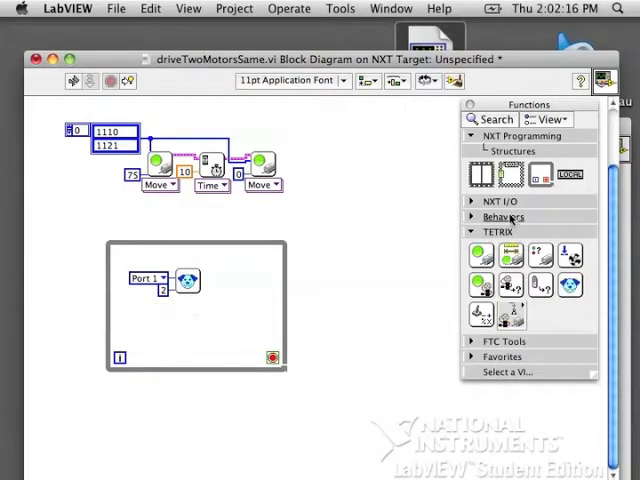
click(474, 196)
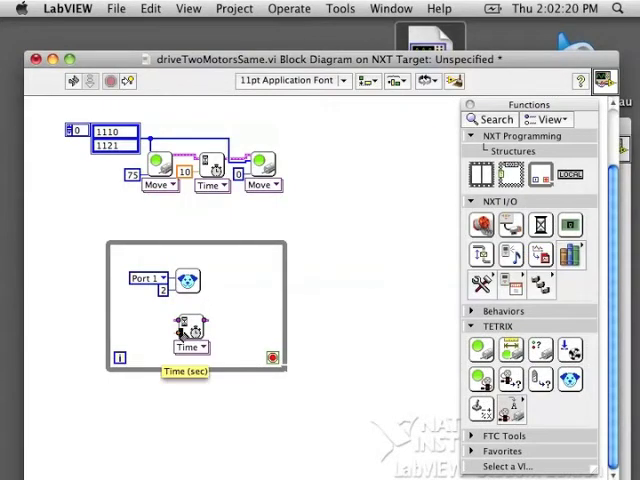
right_click(190, 346)
text(2.5)
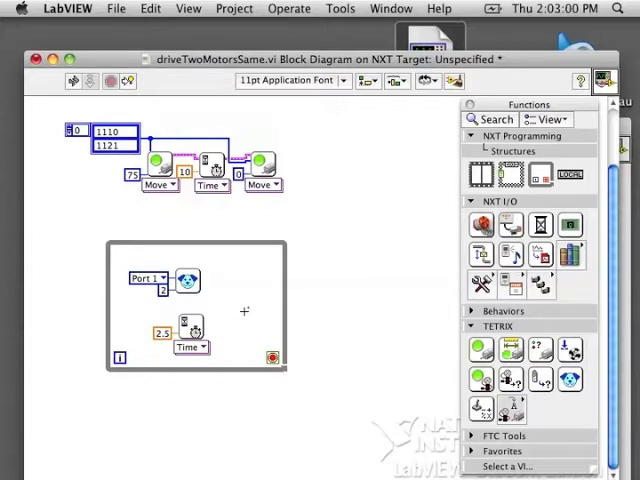
mouse_move(188, 280)
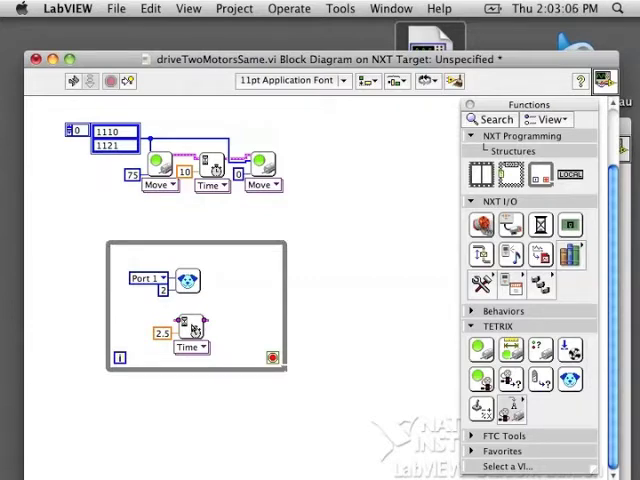
Wrap the 1110/1121 motor ID constants in a Flat Sequence frame.
scroll(down, 3)
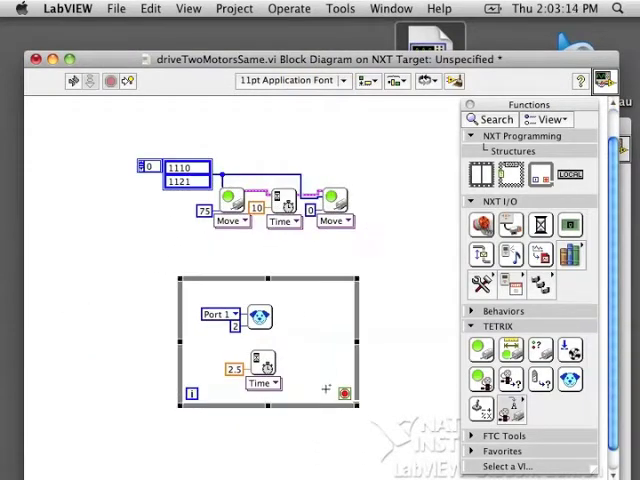
mouse_move(480, 174)
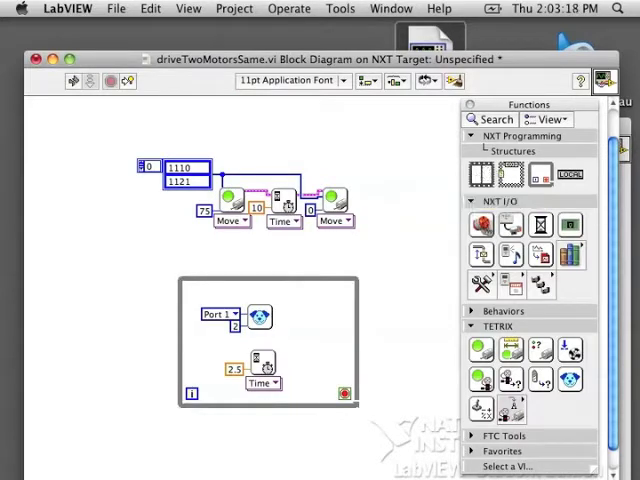
drag(44, 130, 140, 240)
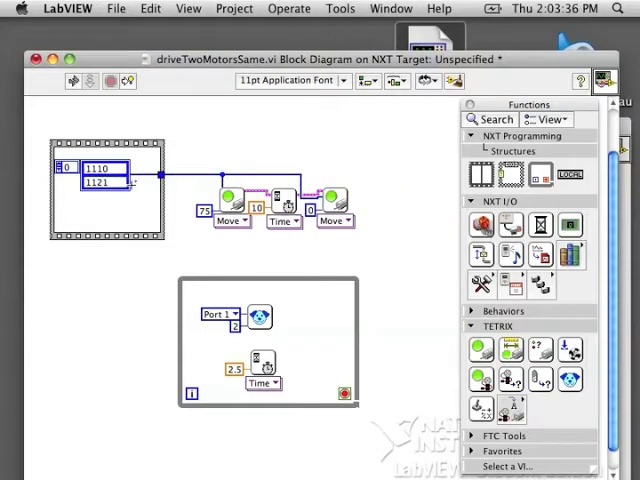
mouse_move(124, 218)
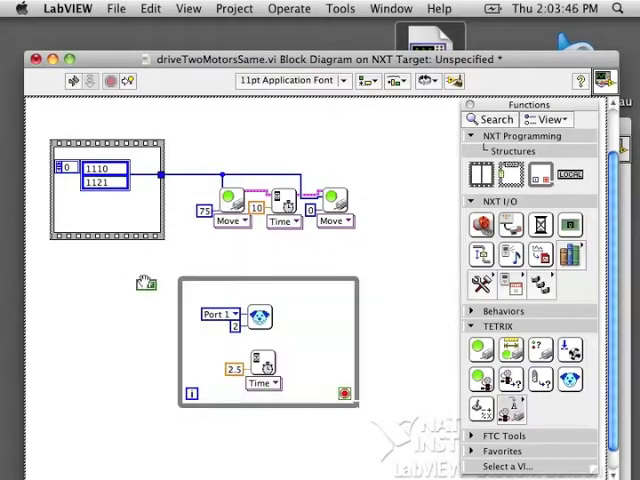
Create a Stop? indicator from the Boolean constant and a read local variable of it in the watchdog loop.
right_click(110, 212)
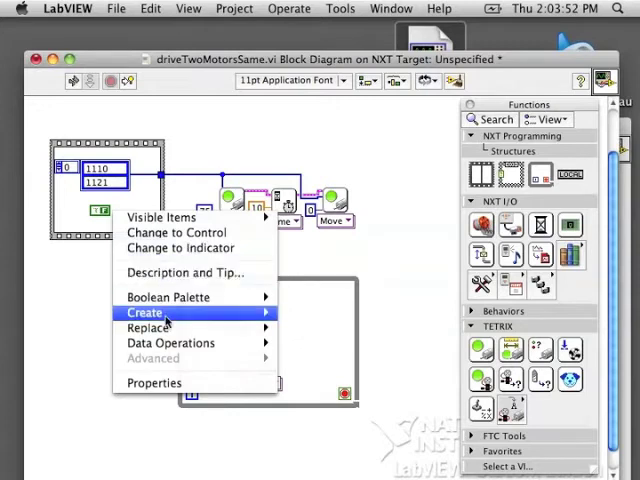
click(144, 312)
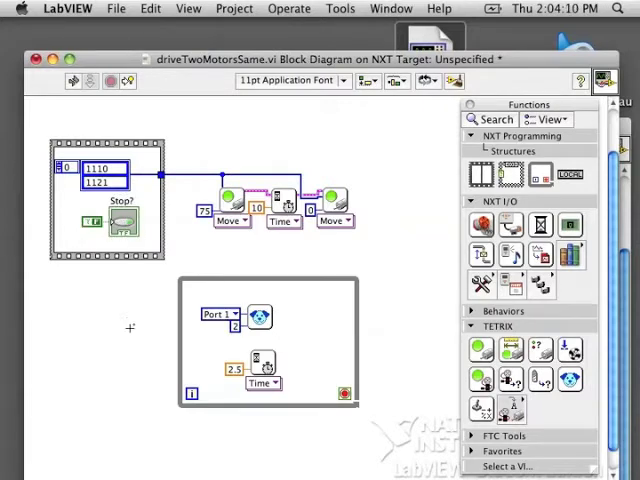
right_click(120, 224)
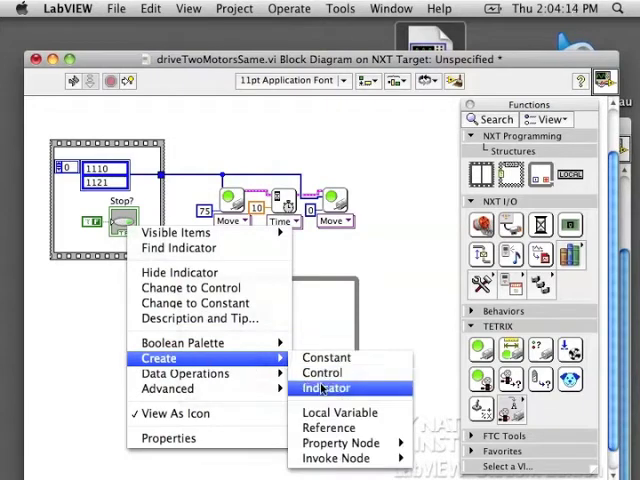
mouse_move(340, 412)
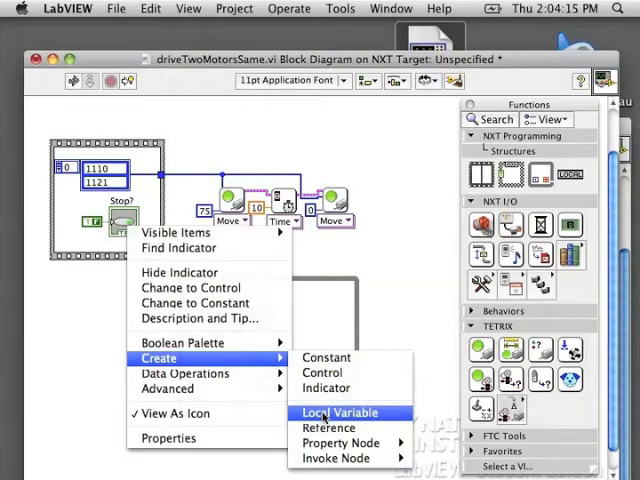
click(340, 412)
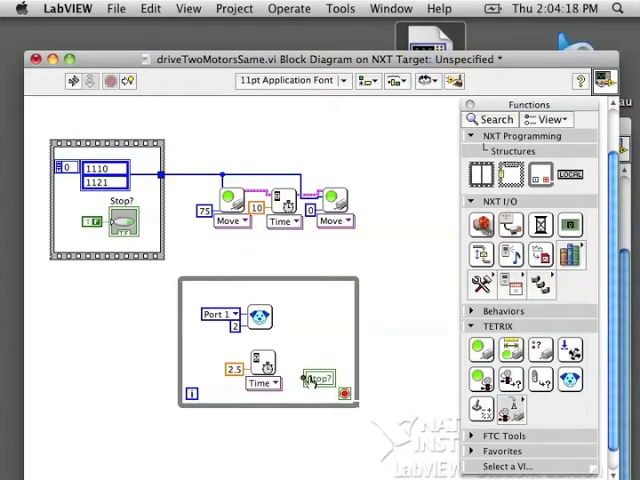
right_click(316, 378)
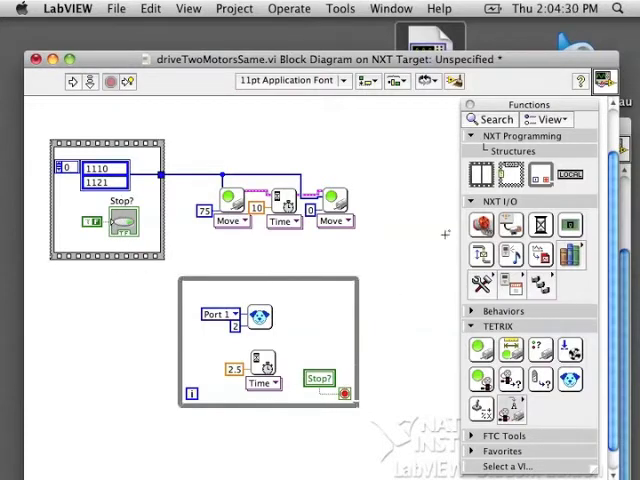
mouse_move(482, 174)
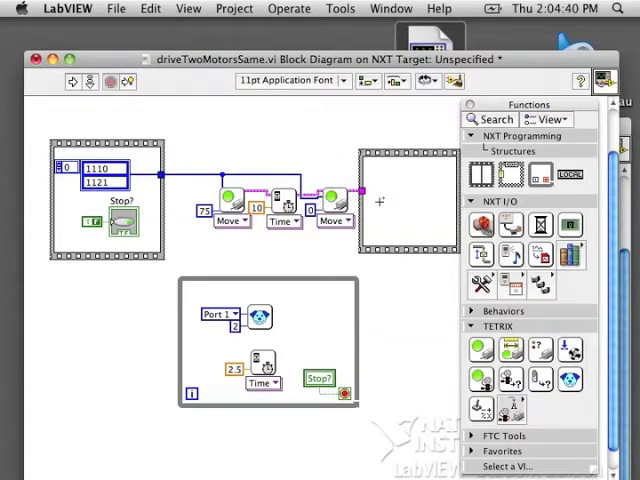
Place a second Stop? local variable in the closing frame and feed it a constant.
right_click(110, 218)
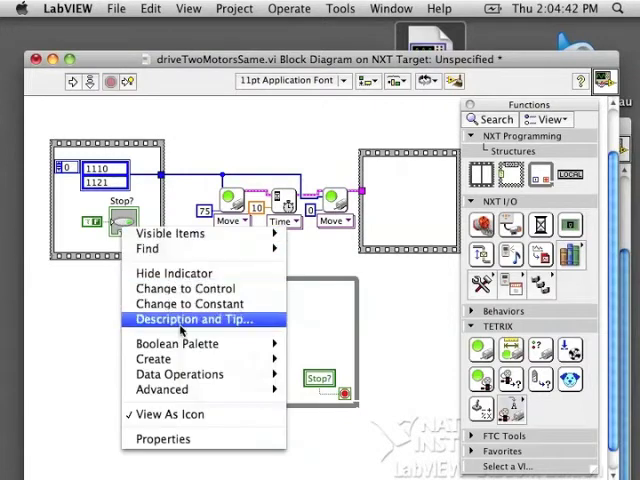
mouse_move(152, 358)
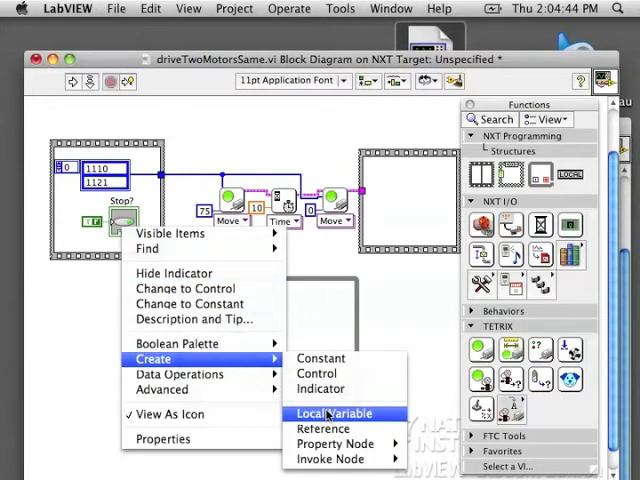
click(332, 412)
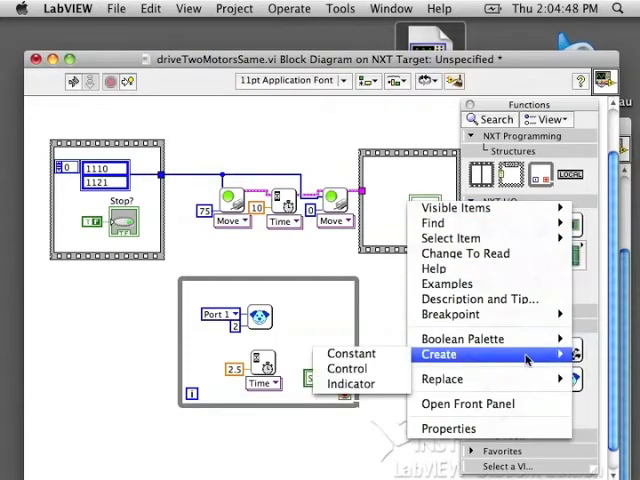
click(350, 352)
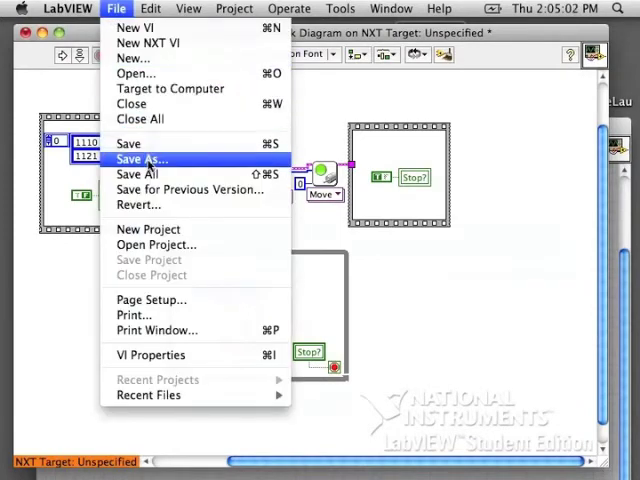
Save the VI as driveTwoMotorsWithWatchdog on the Desktop.
click(140, 160)
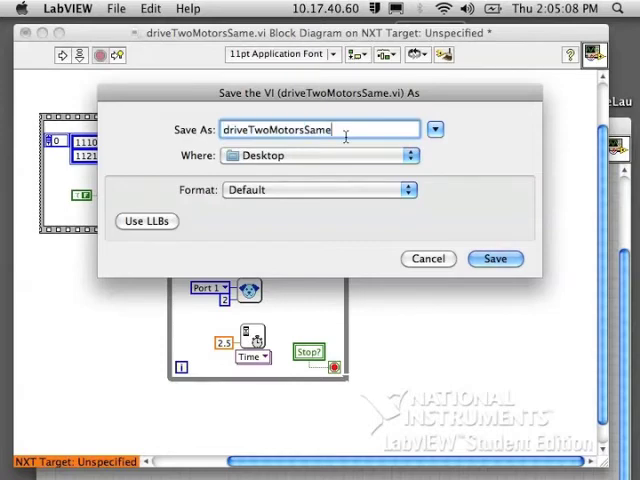
key(Backspace)
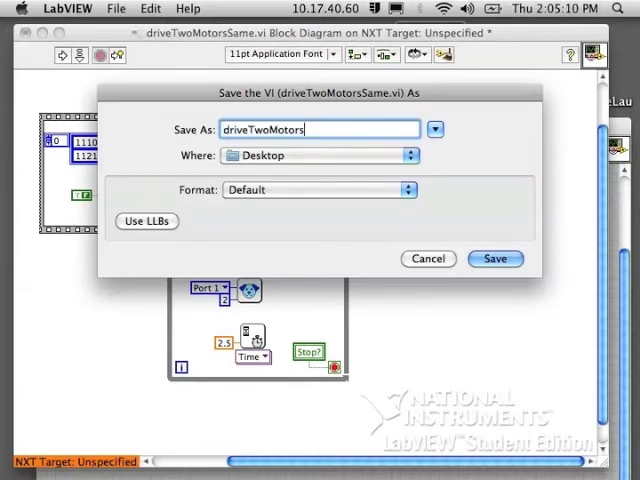
text(WithWat)
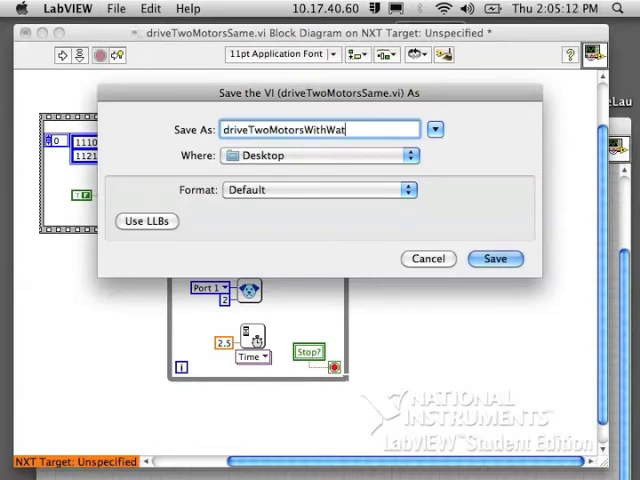
text(ch)
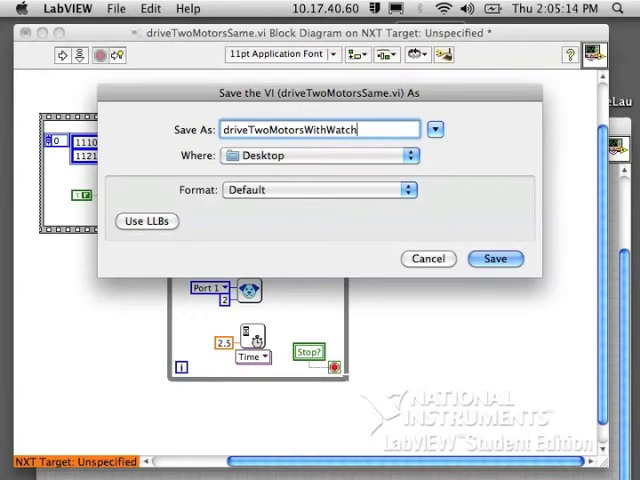
click(496, 258)
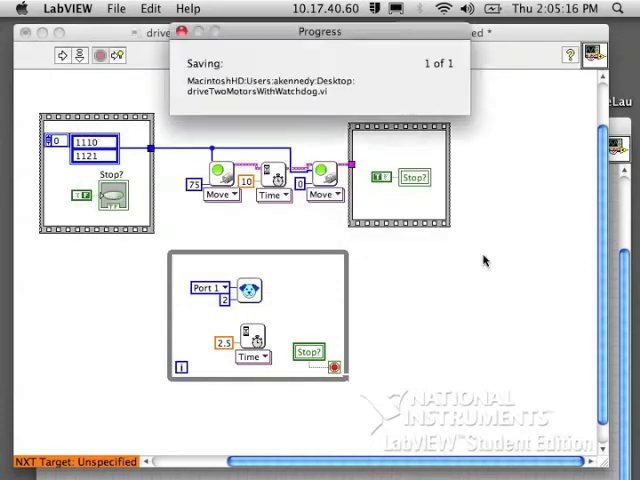